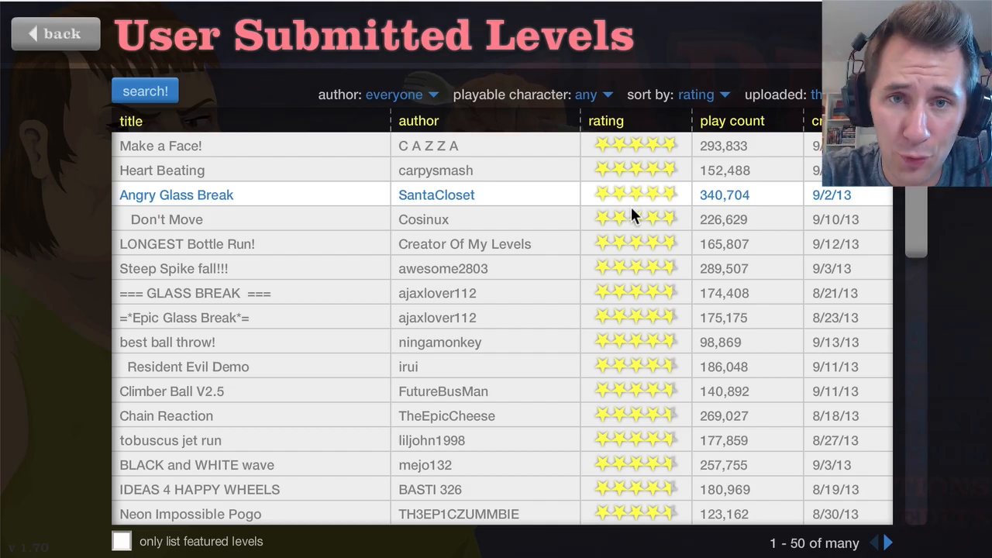
mouse_move(251, 321)
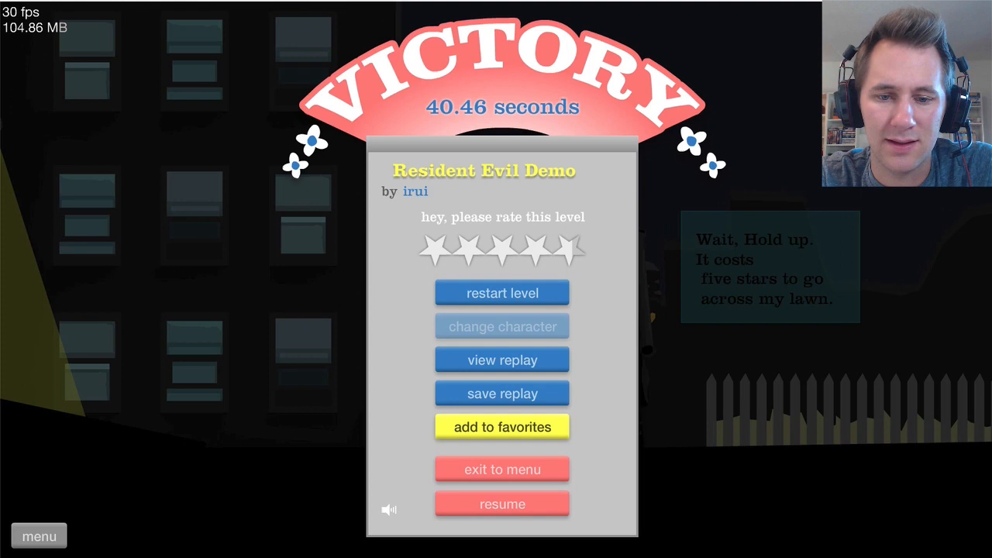
- Leave the Victory screen, play Heart Beating briefly, then quit back to the level list
click(502, 468)
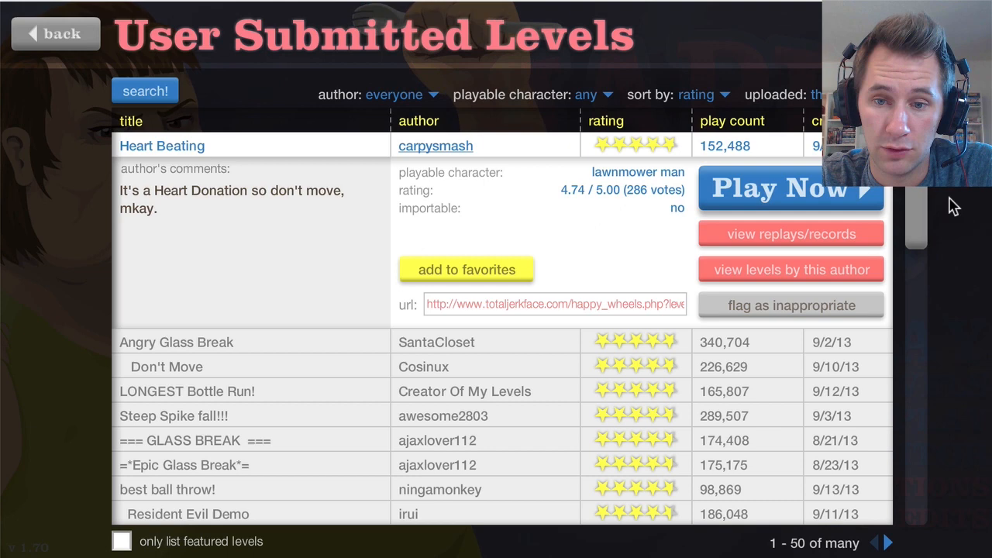
click(791, 189)
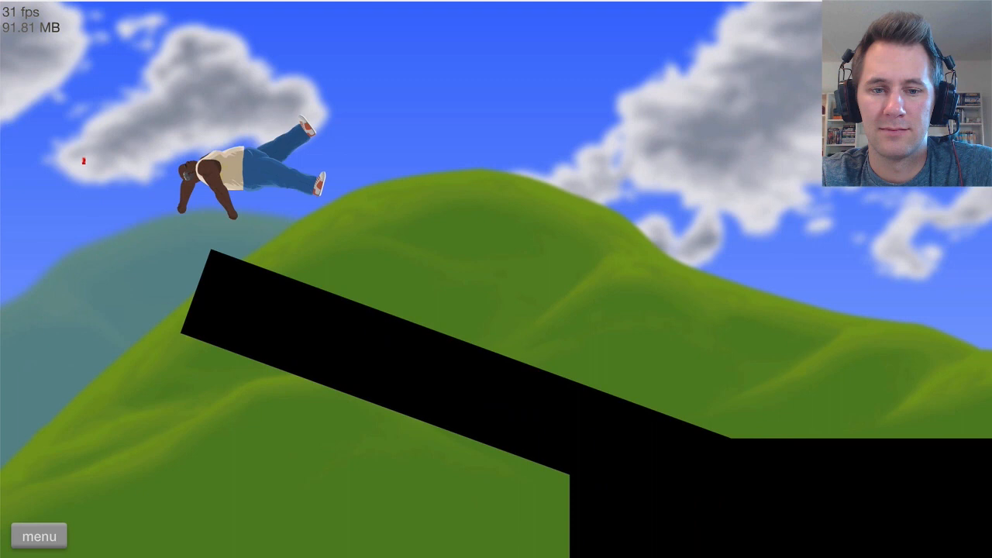
click(39, 536)
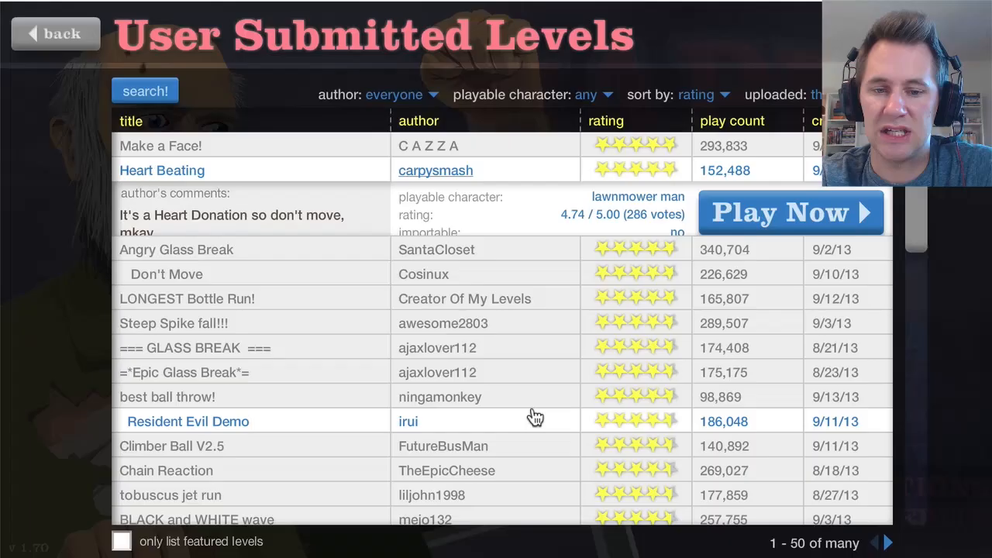
- Expand the Make a Face! level by C A Z Z A and start playing it
click(161, 145)
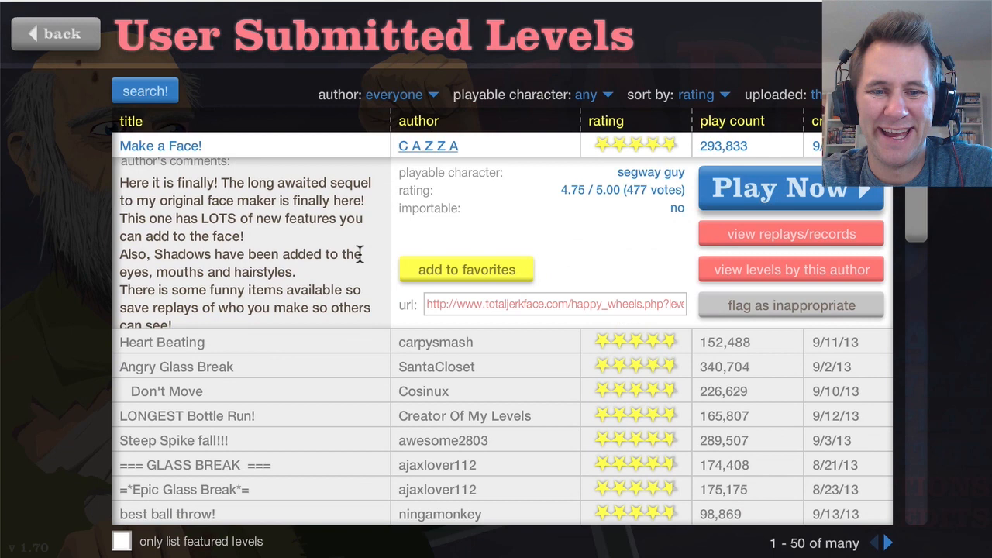
click(791, 189)
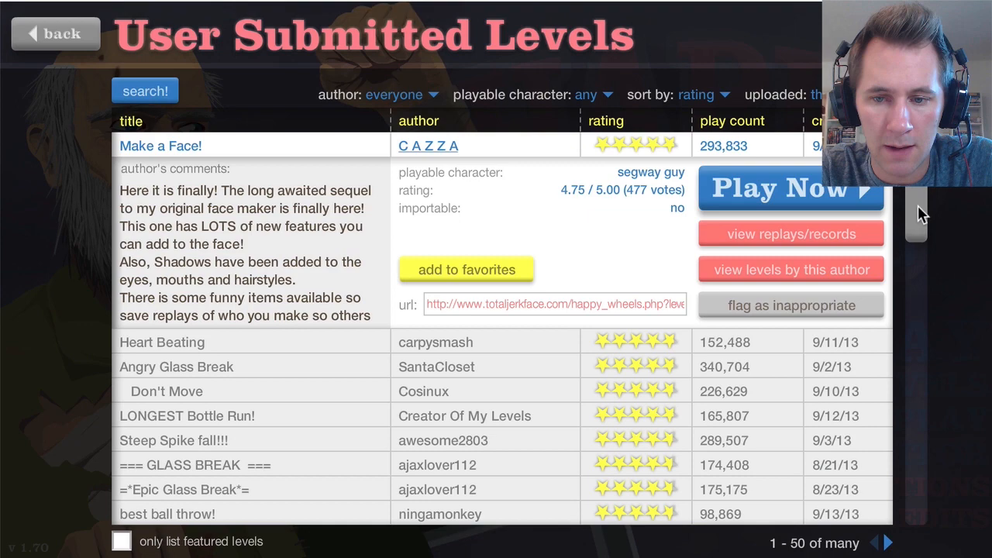
- Find stairs run V.3 further down the list and play it to a 24.86-second Victory
scroll(down, 3)
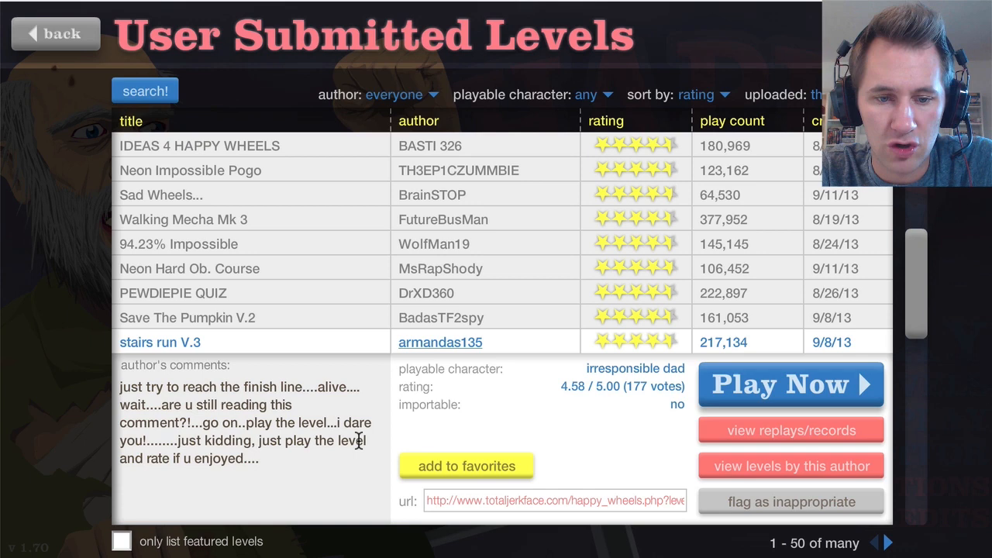
click(790, 385)
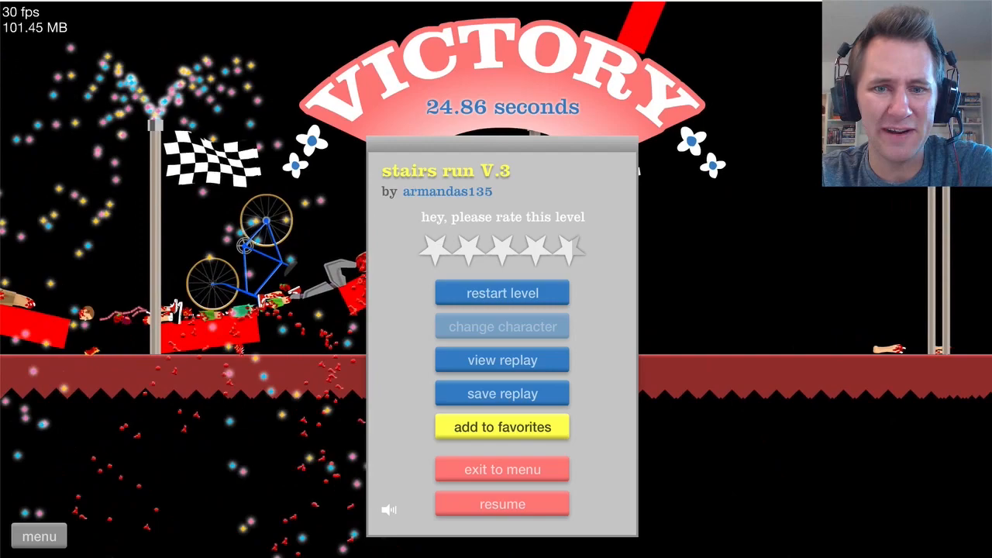
- Leave the stairs run V.3 Victory, quit the next level, and browse further down the list
click(502, 468)
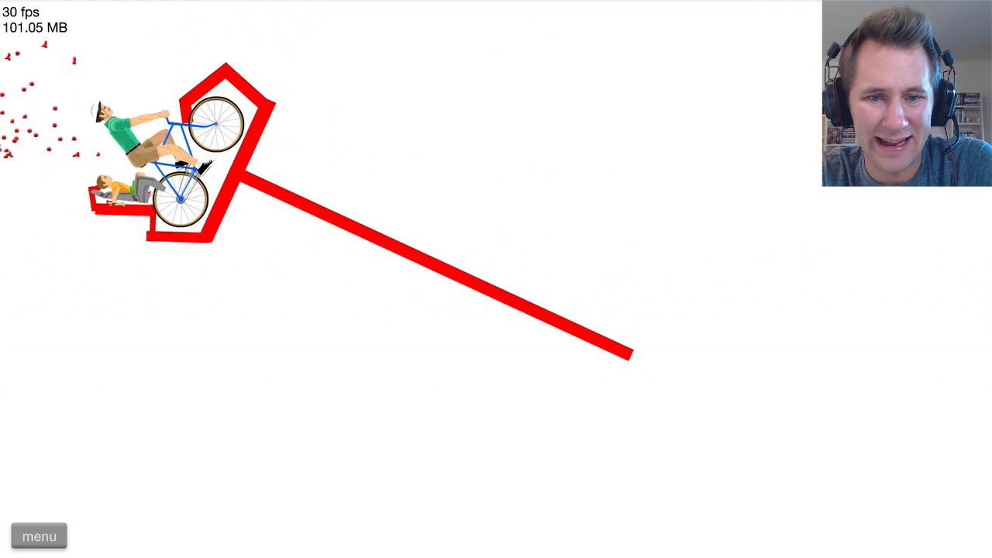
click(39, 536)
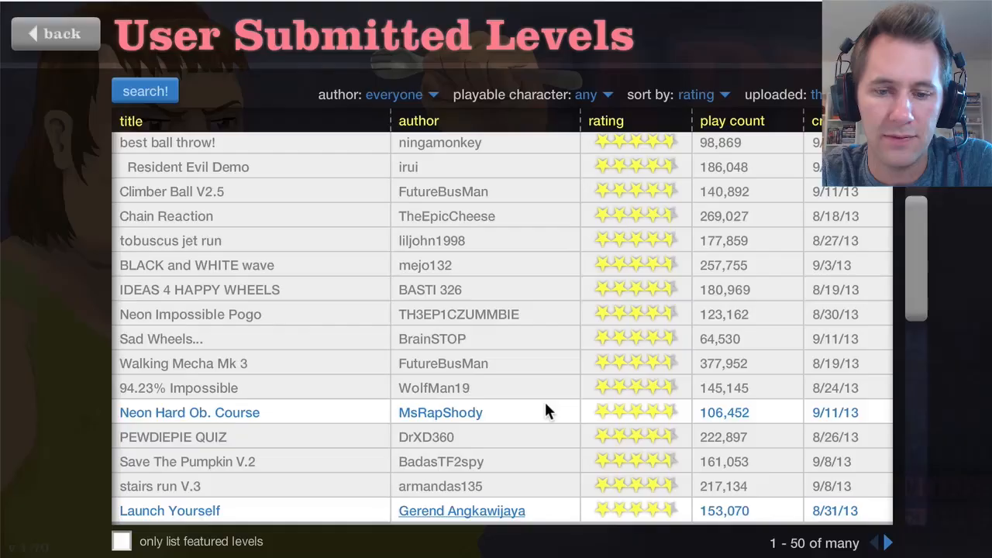
scroll(down, 3)
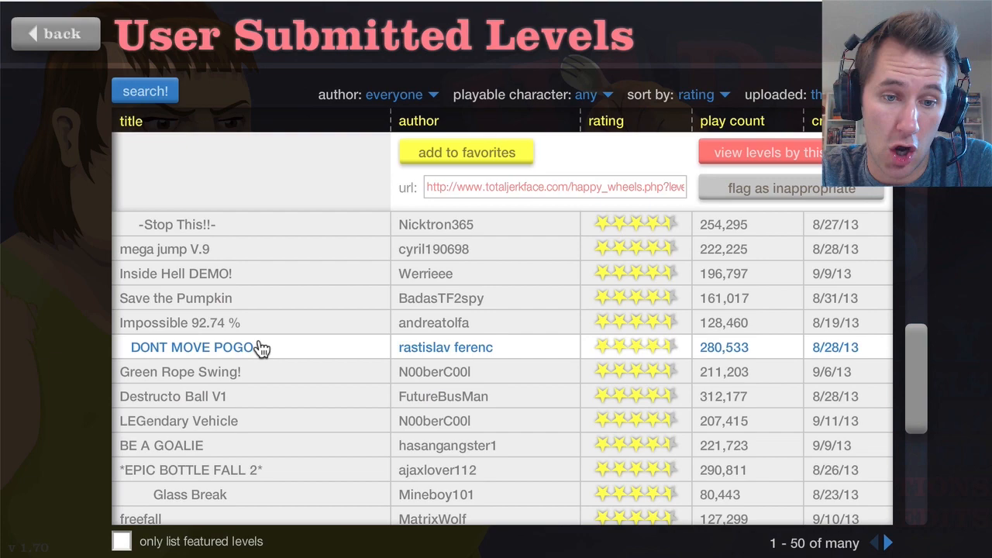
click(192, 347)
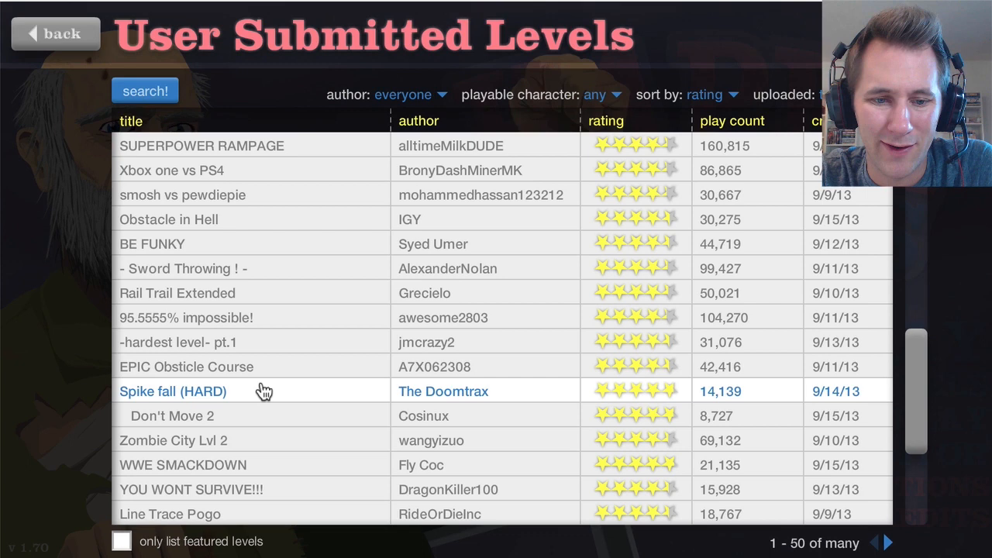
- Choose Spike fall (HARD), resume from pause, and finish with a 9.46-second Victory
click(174, 391)
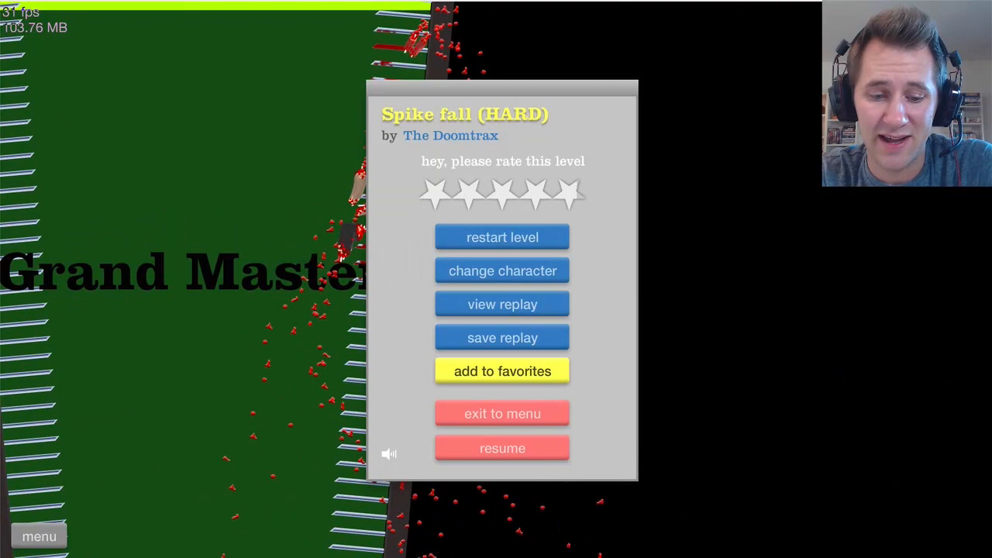
click(502, 448)
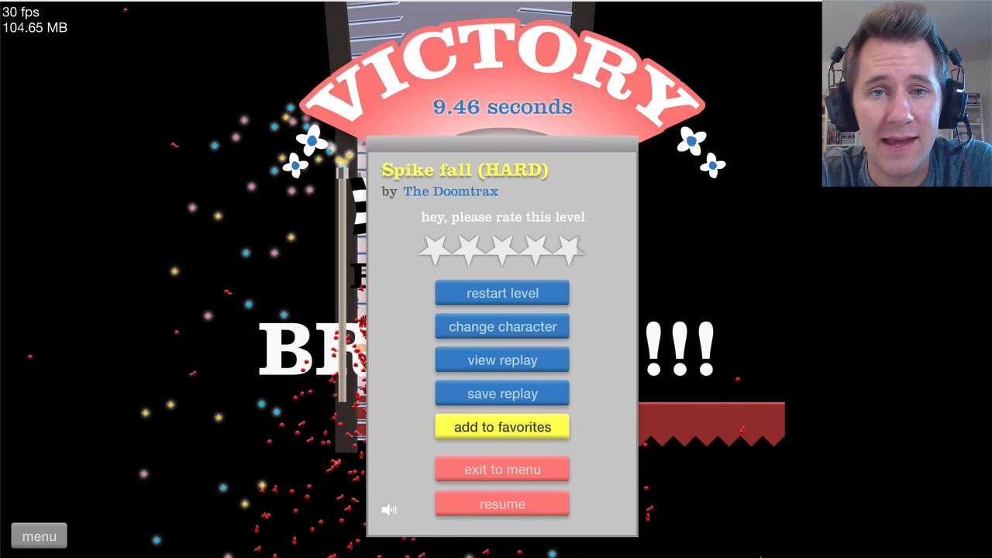
- Return to the list, scroll to YOU WONT SURVIVE!!! by DragonKiller100 and start it
click(502, 468)
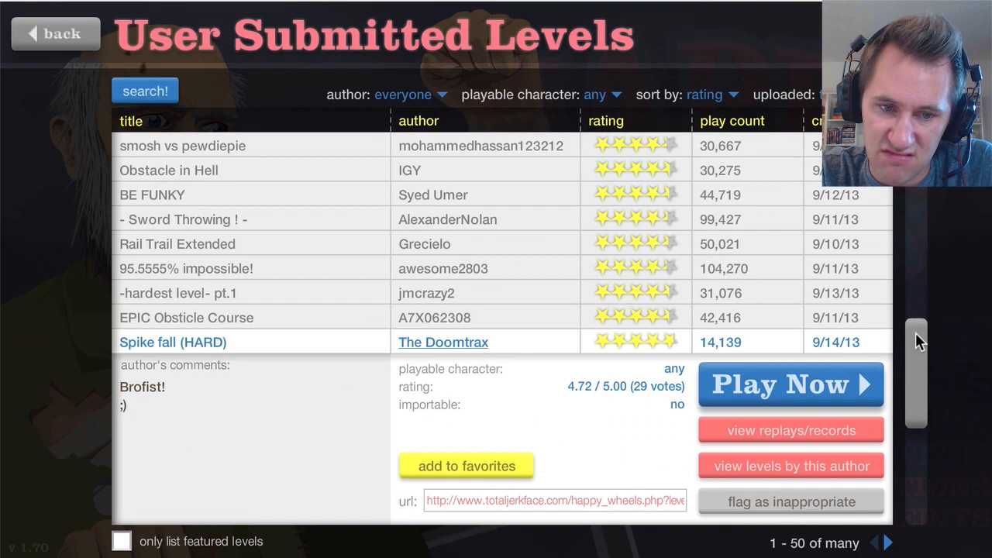
scroll(down, 3)
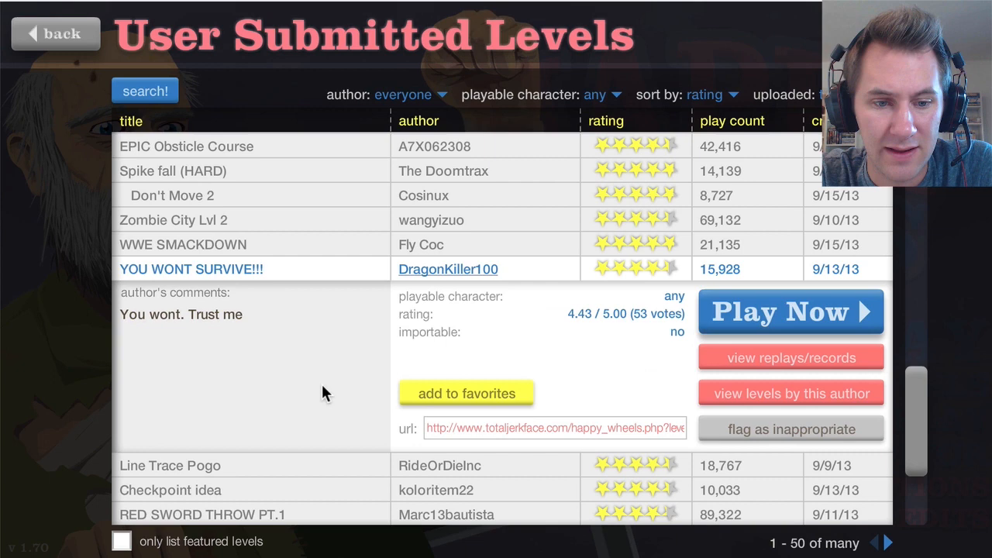
click(791, 312)
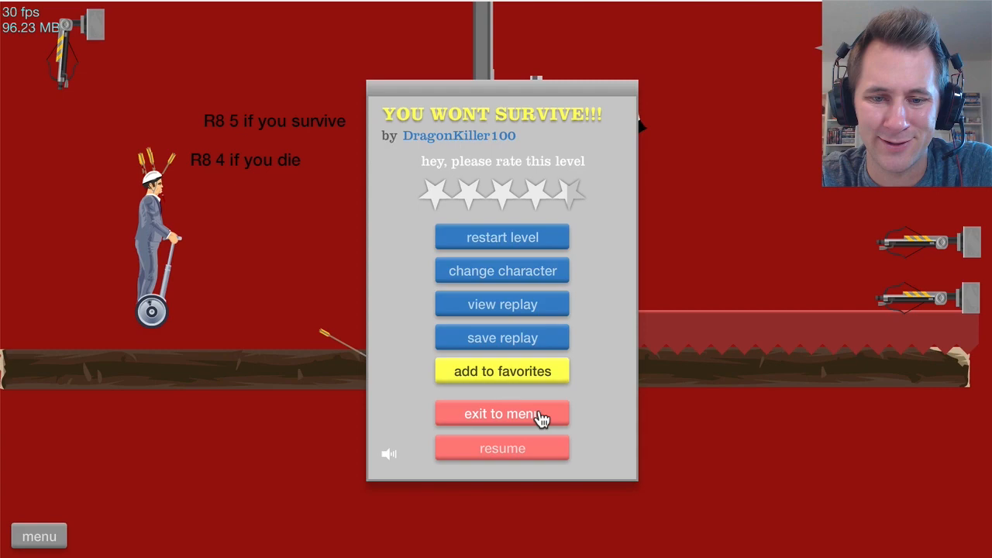
- Quit YOU WONT SURVIVE!!! and beat RED SWORD THROW PT.1 in 7.56 seconds
click(502, 412)
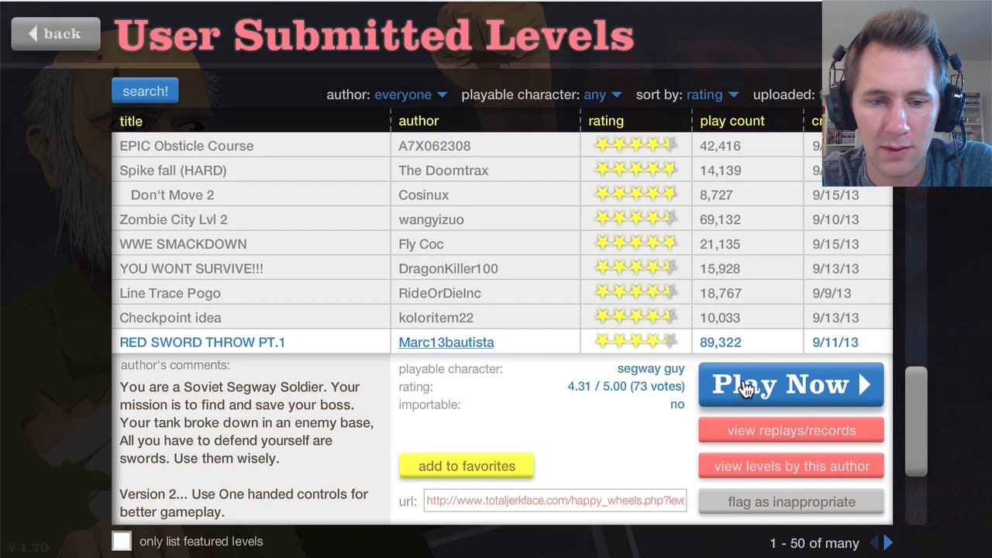
click(790, 384)
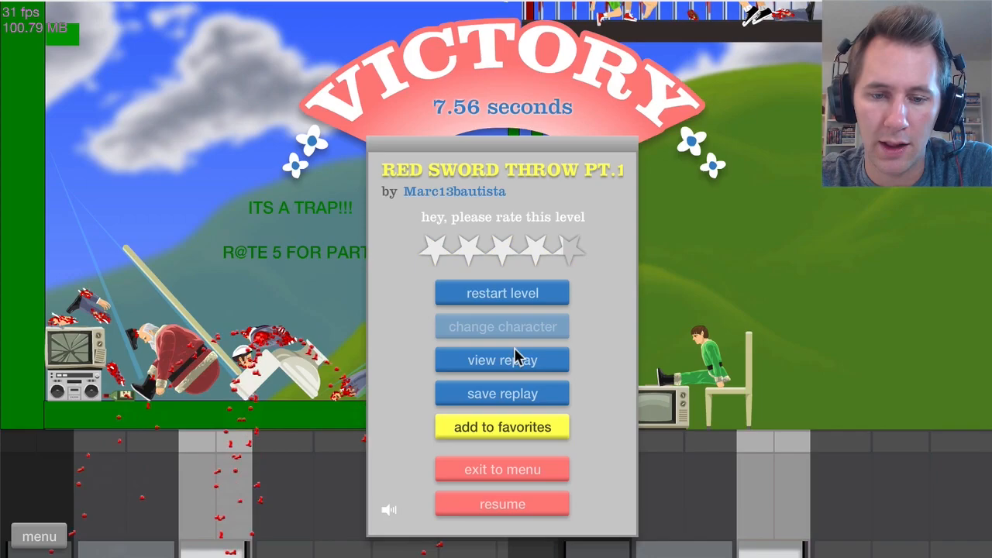
- Return from the Victory screen, scroll down and start Insane Asylum(DEMO)
click(502, 468)
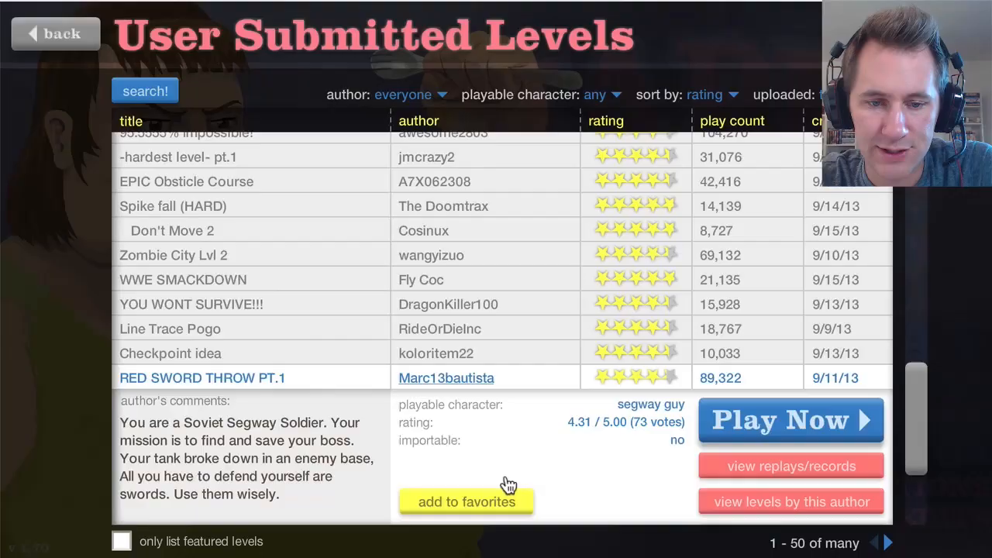
scroll(down, 3)
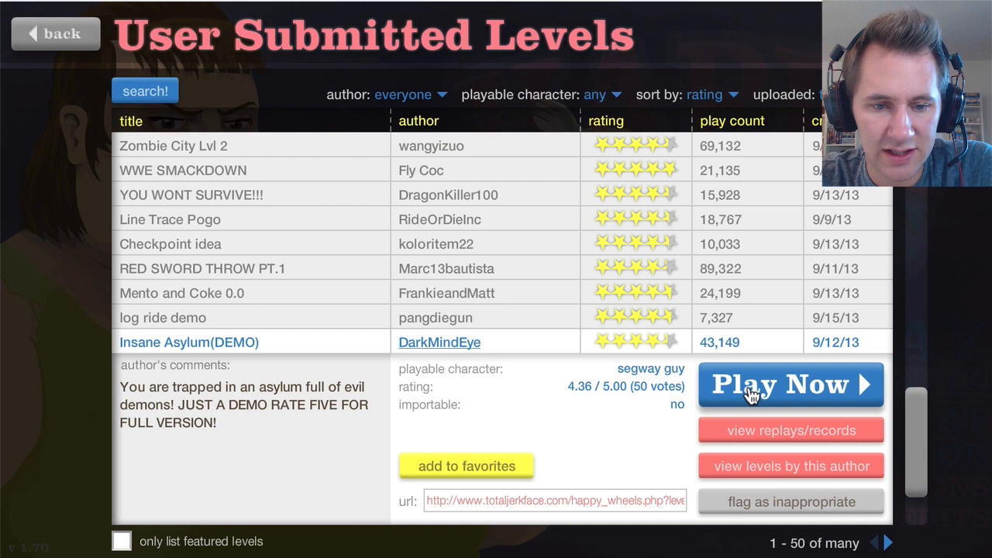
click(790, 384)
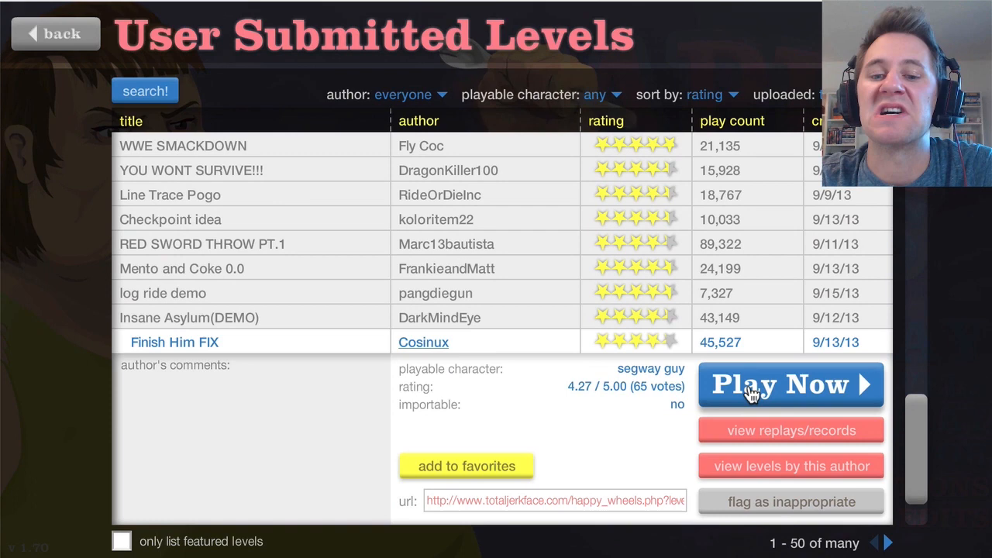
- Start playing Finish Him FIX by Cosinux from its expanded details
click(790, 384)
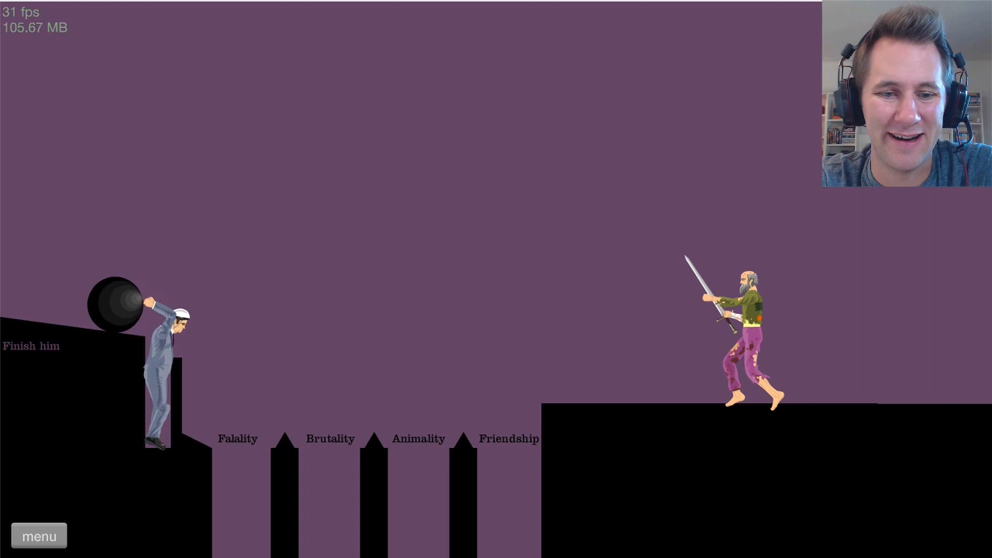